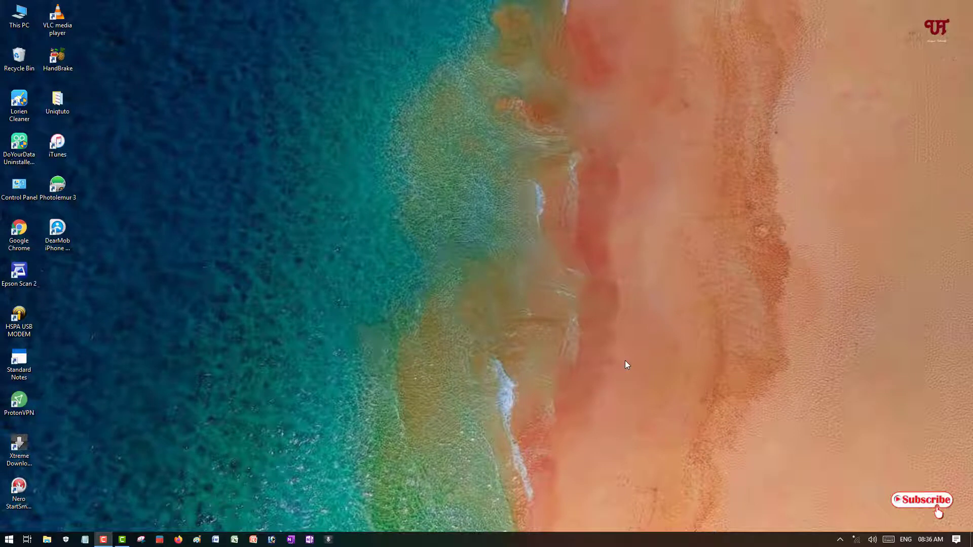
pyautogui.moveTo(554, 330)
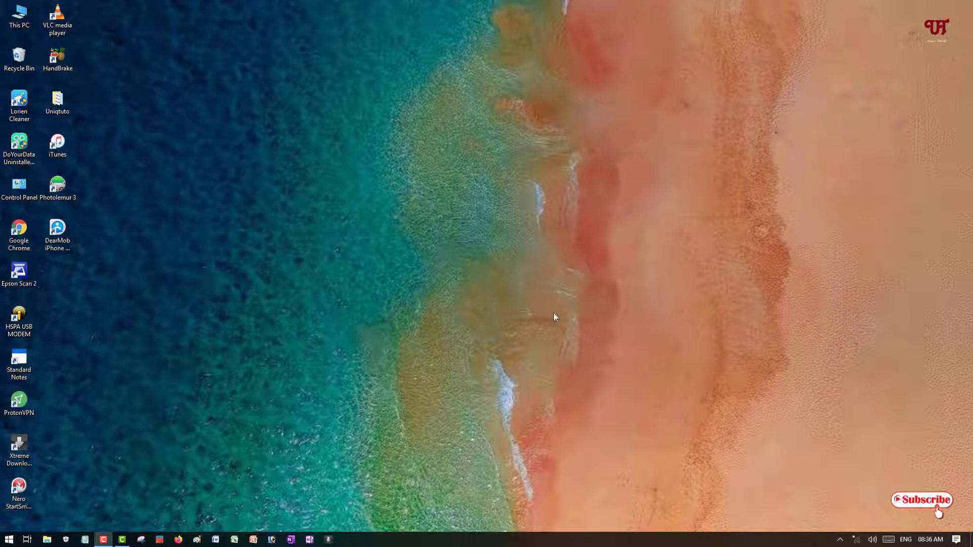
pyautogui.moveTo(453, 361)
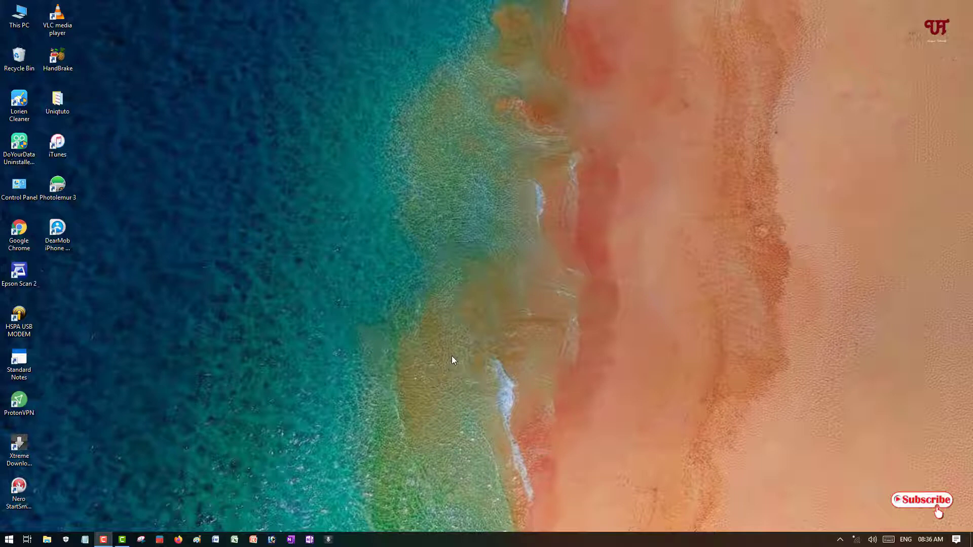
pyautogui.moveTo(444, 358)
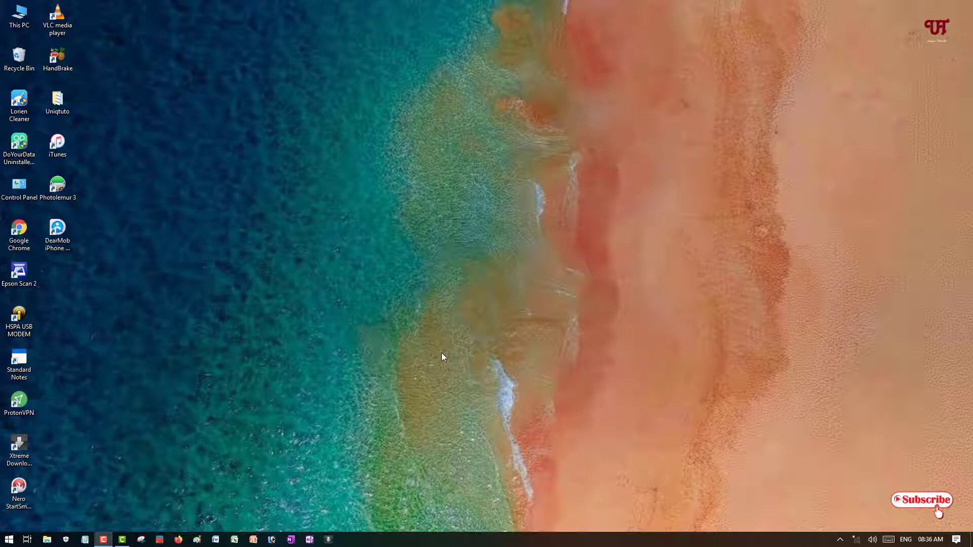
# - Open Control Panel from the desktop shortcut to confirm it works, then close it
pyautogui.click(19, 185)
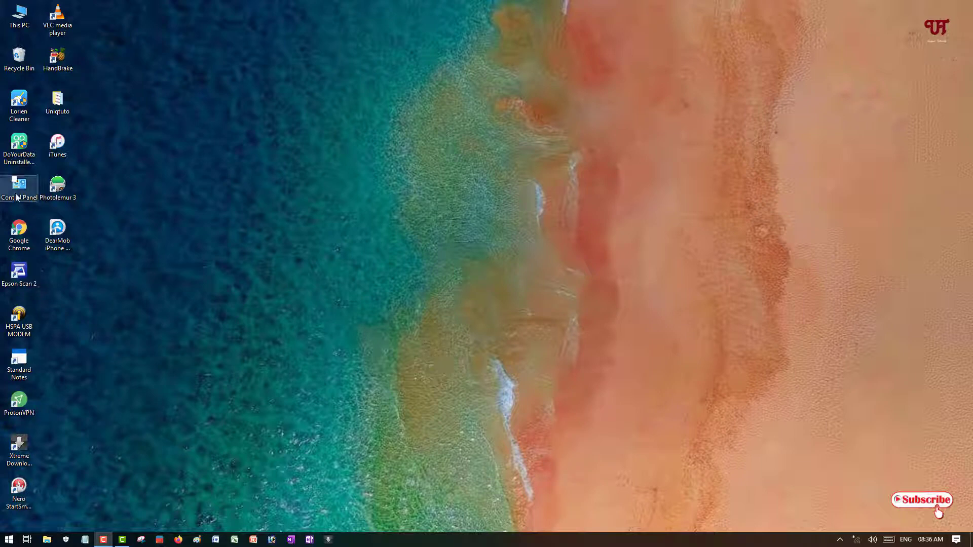
pyautogui.doubleClick(19, 184)
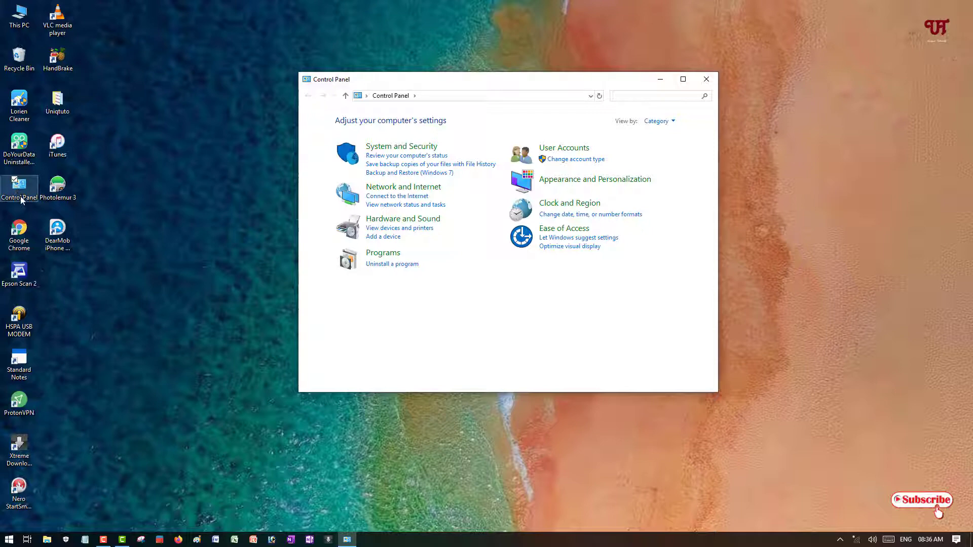
pyautogui.moveTo(330, 290)
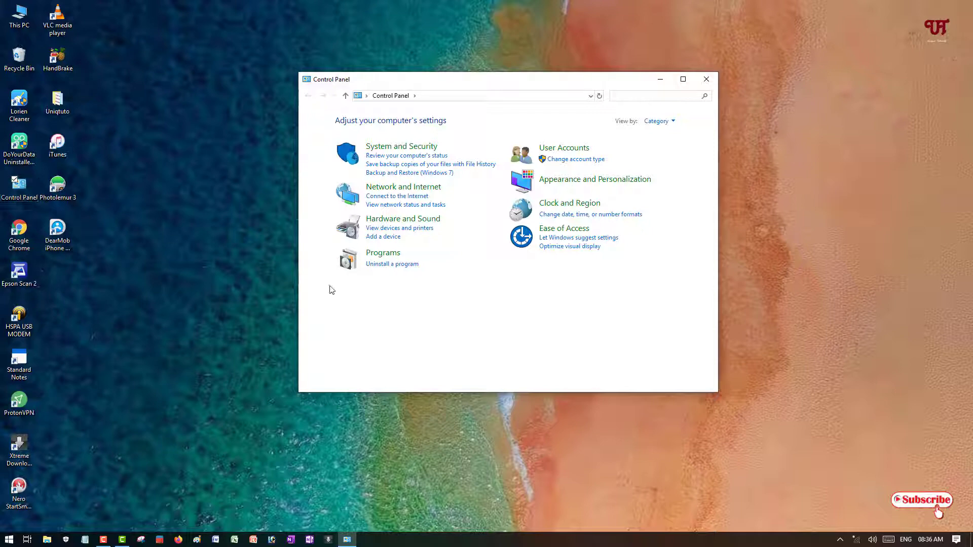
pyautogui.click(705, 79)
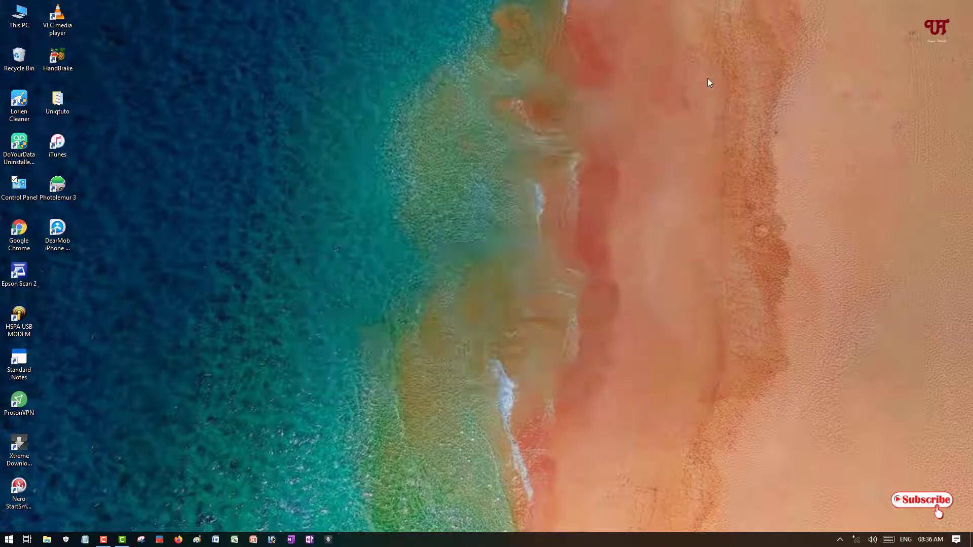
pyautogui.moveTo(501, 312)
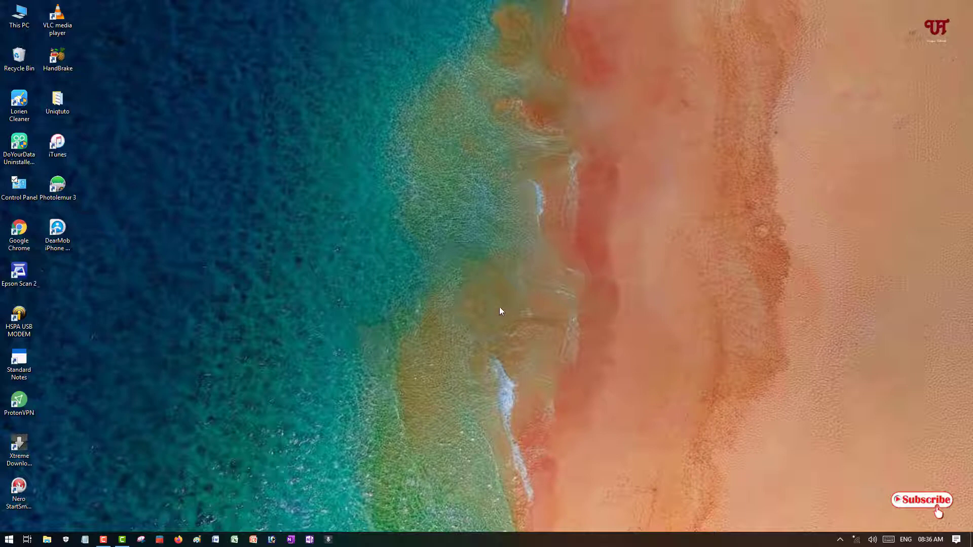
# - Enter gpedit.msc in the Run dialog and select the whole command
pyautogui.press('Win+r')
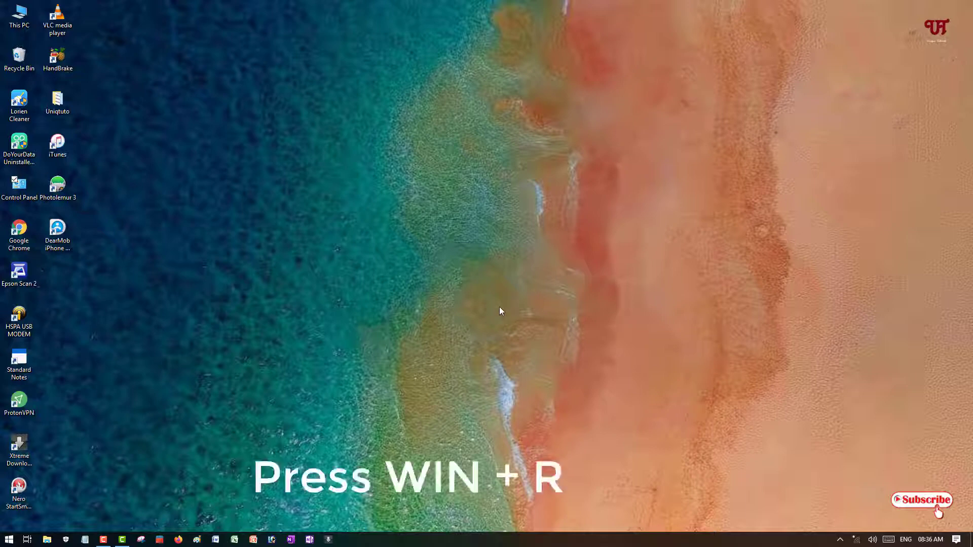
pyautogui.press('Win+R')
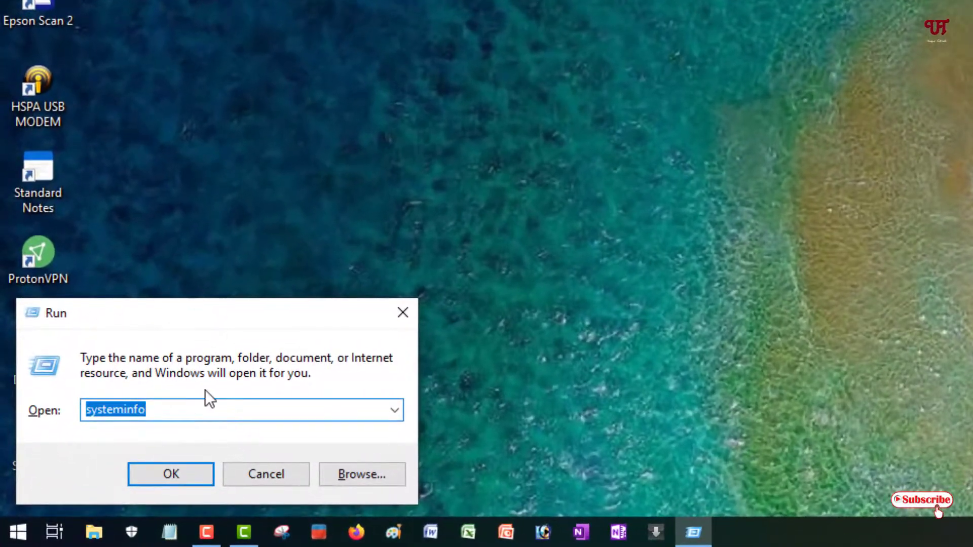
pyautogui.moveTo(223, 409)
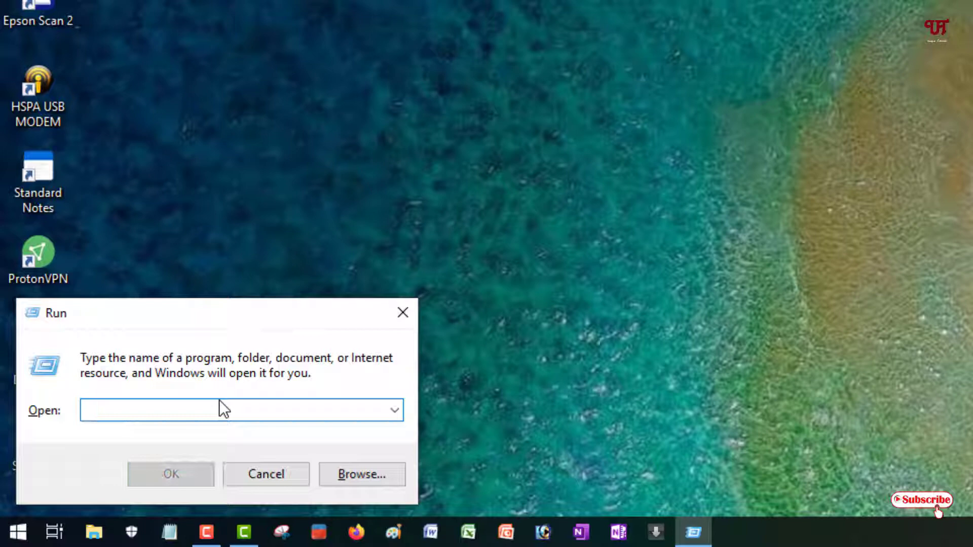
pyautogui.write('g')
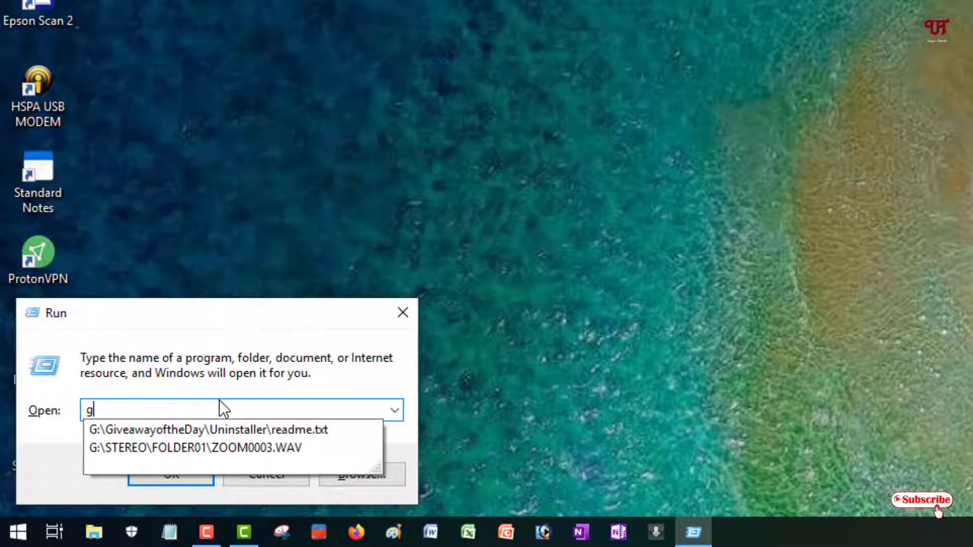
pyautogui.write('pedi')
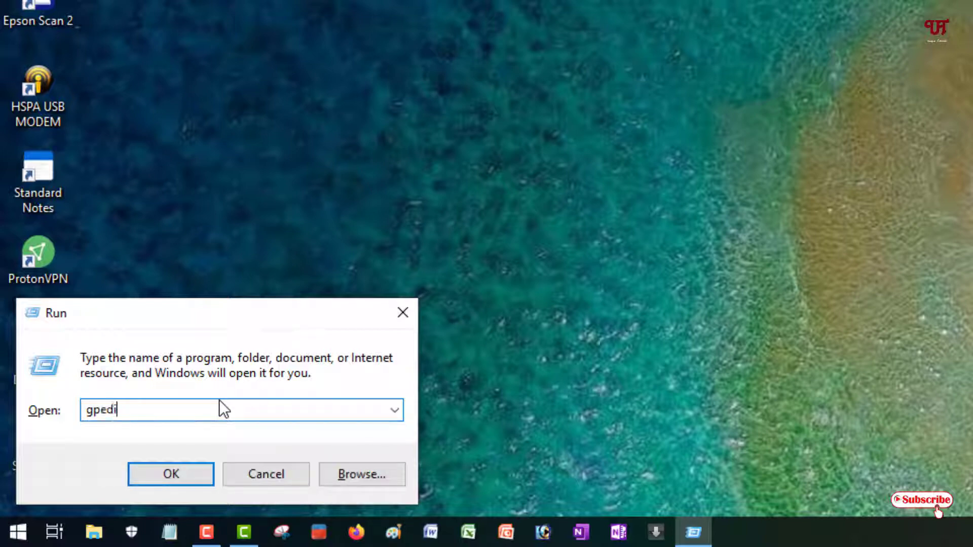
pyautogui.write('t')
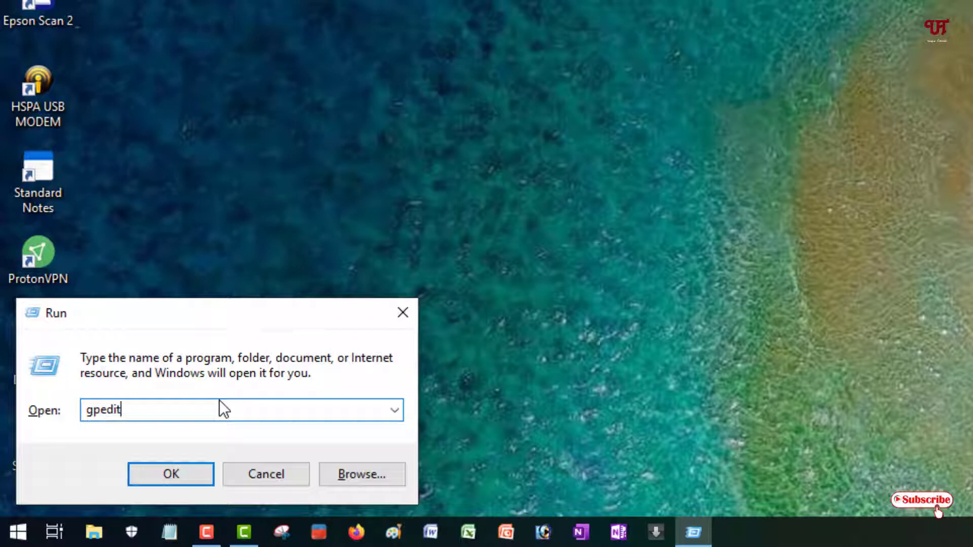
pyautogui.write('.msc')
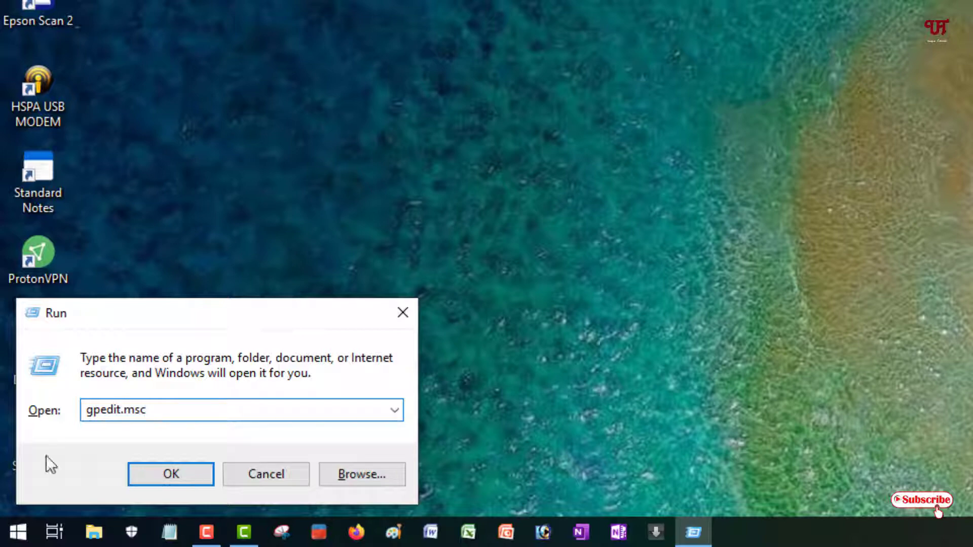
pyautogui.tripleClick(115, 410)
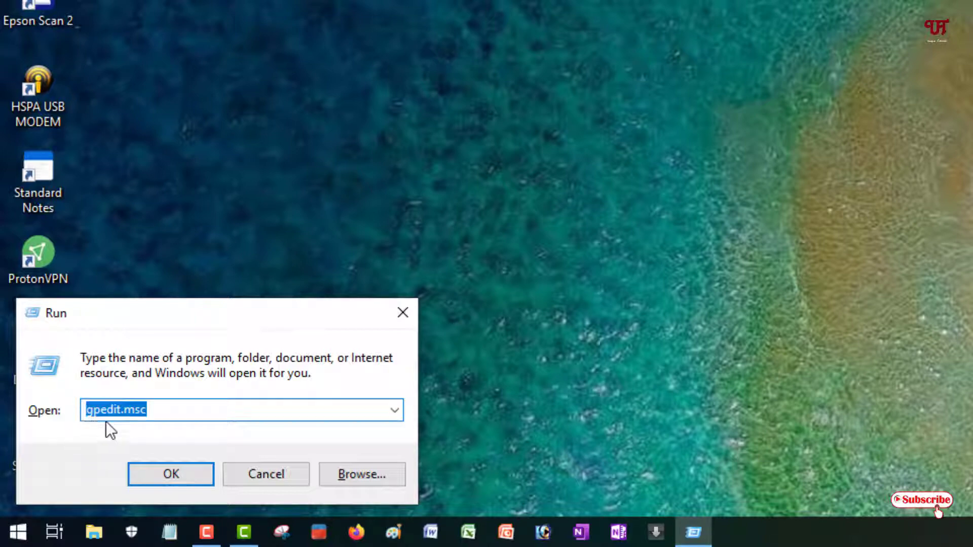
pyautogui.moveTo(158, 442)
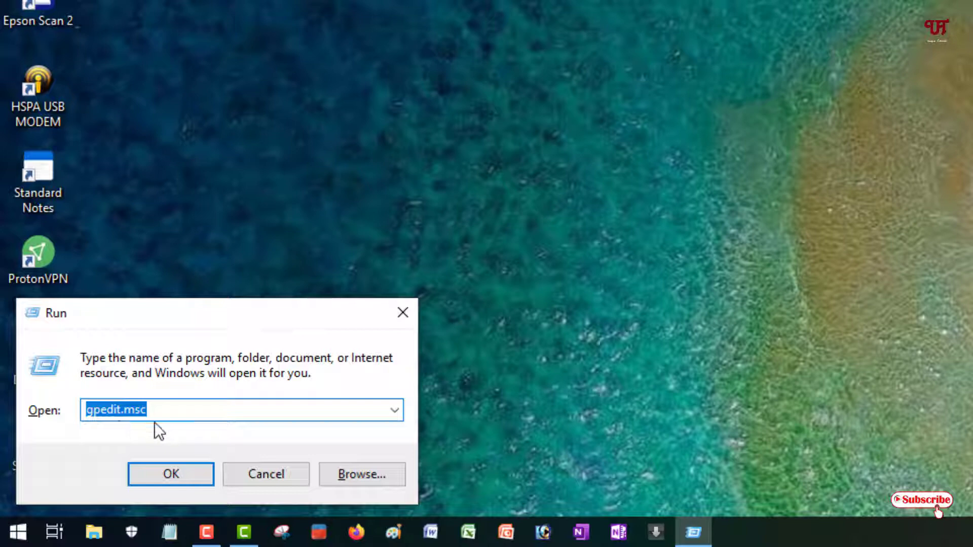
pyautogui.moveTo(153, 436)
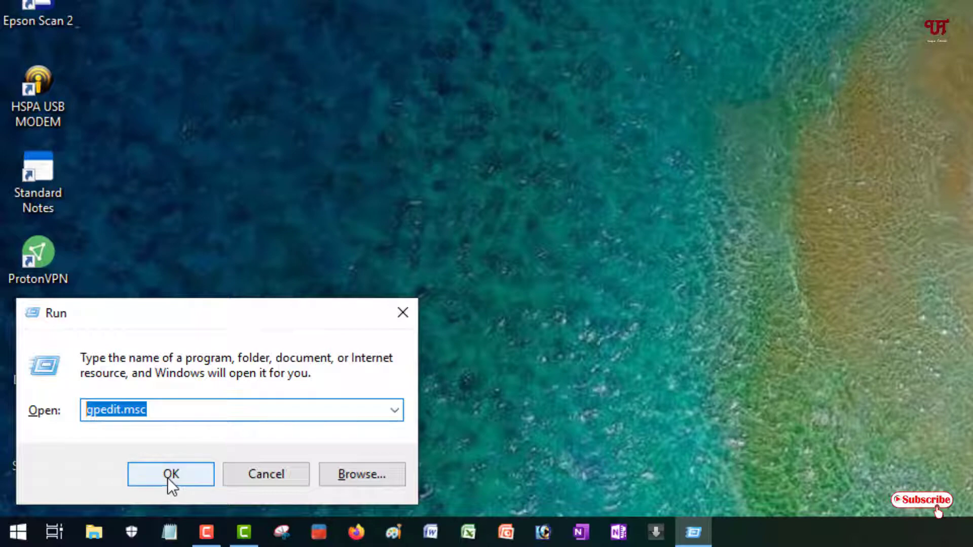
# - Navigate to User Configuration > Administrative Templates > Control Panel and highlight the prohibition policy
pyautogui.click(170, 474)
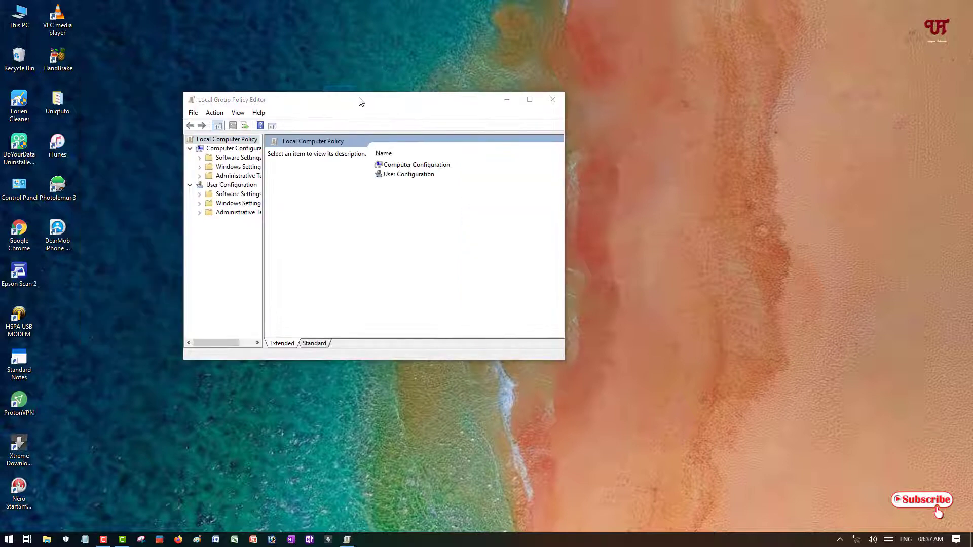
pyautogui.moveTo(361, 99); pyautogui.dragTo(462, 93)
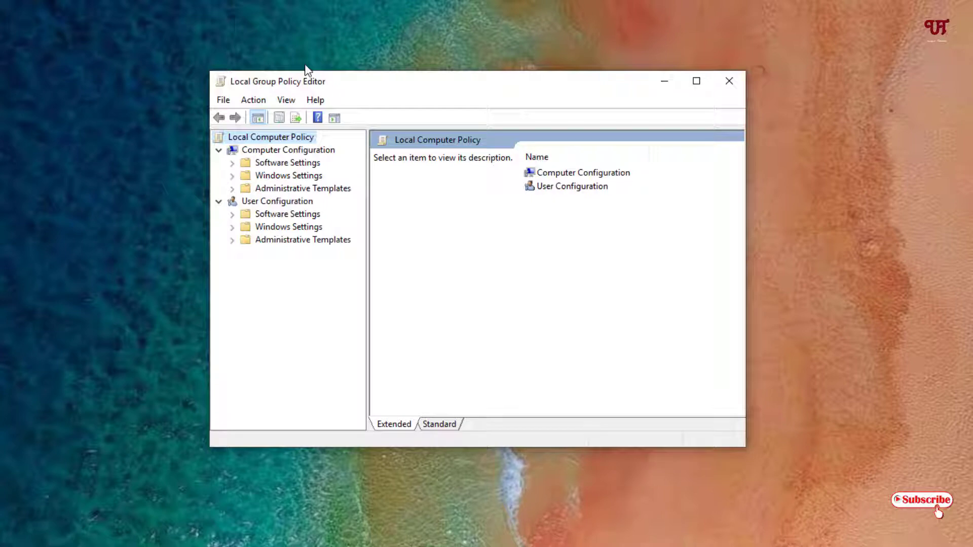
pyautogui.click(303, 239)
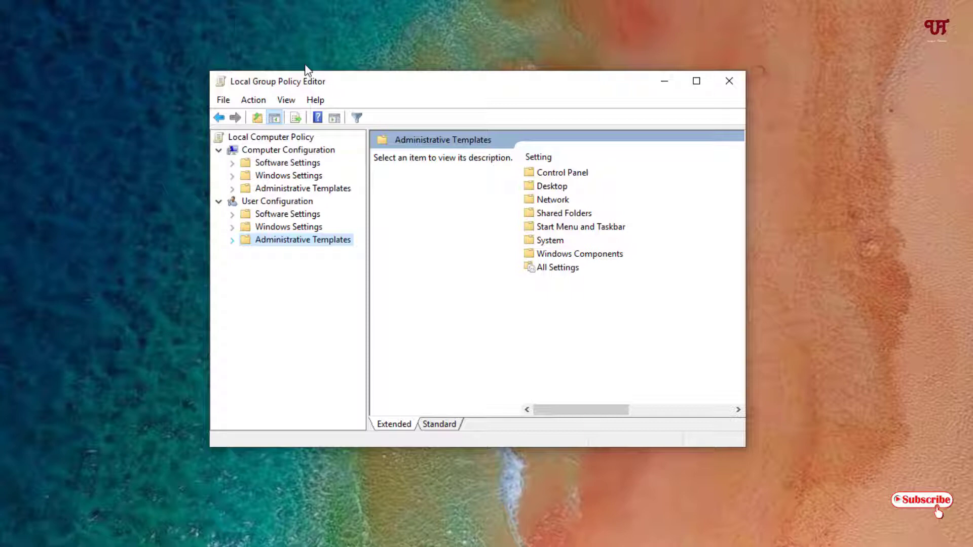
pyautogui.click(231, 239)
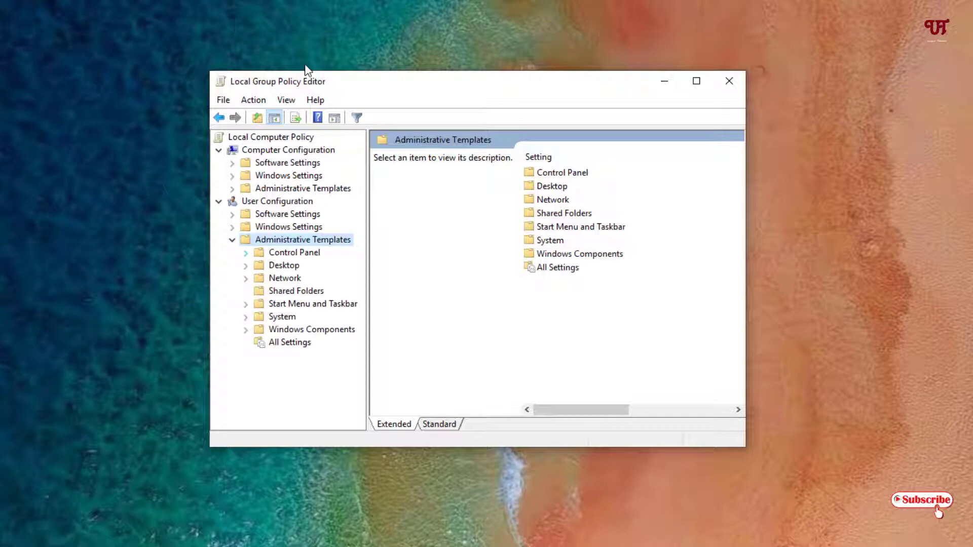
pyautogui.click(294, 253)
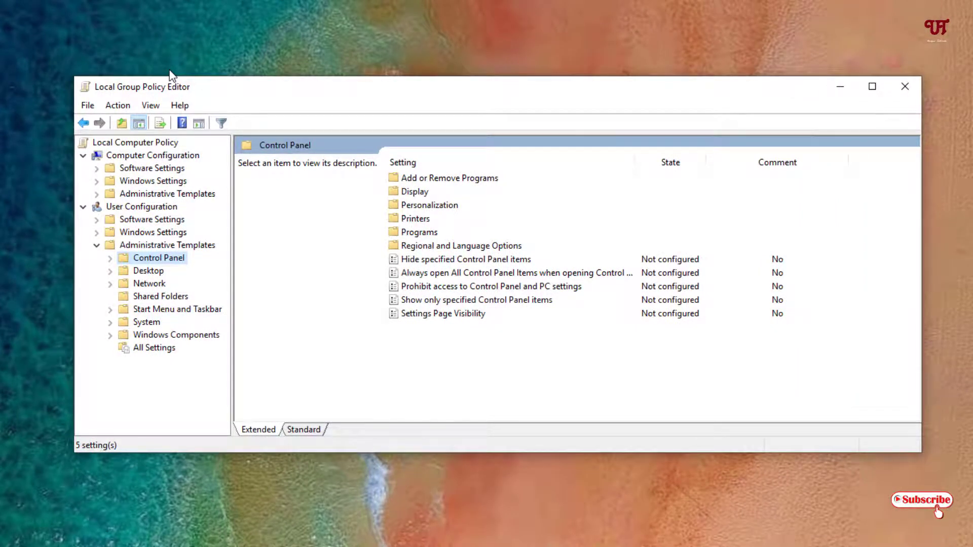
pyautogui.click(491, 286)
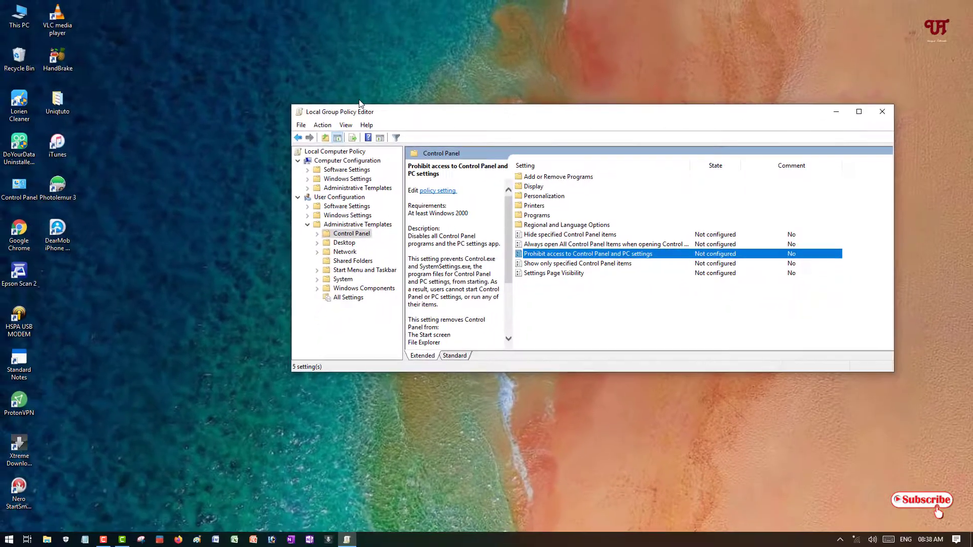
# - Set 'Prohibit access to Control Panel and PC settings' to Enabled and apply it
pyautogui.doubleClick(588, 253)
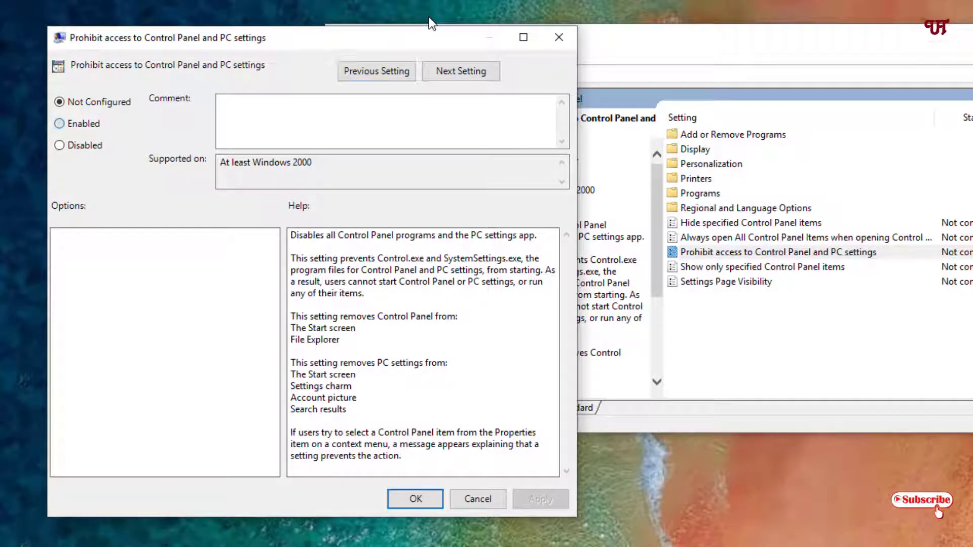
pyautogui.click(59, 123)
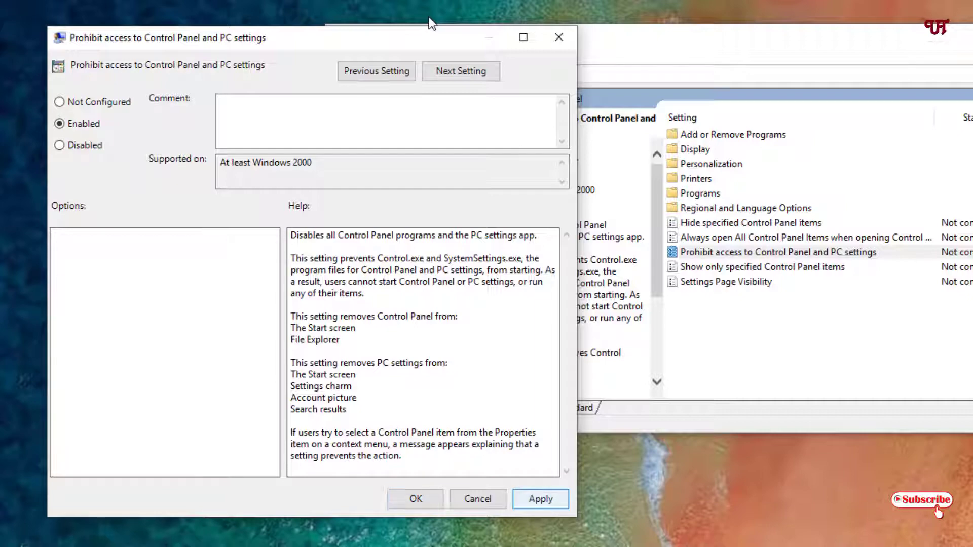
pyautogui.click(541, 499)
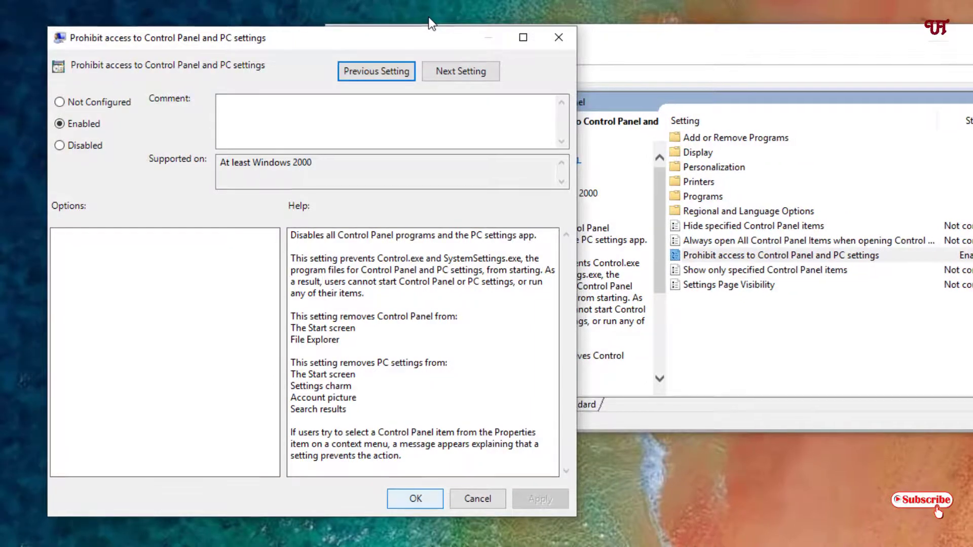
pyautogui.click(415, 498)
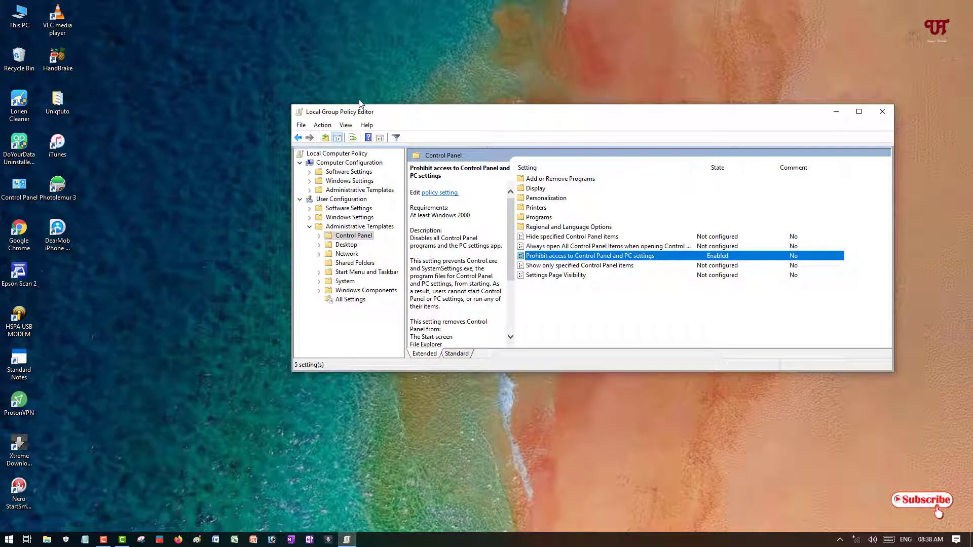
# - Attempt to start Control Panel from the desktop and dismiss the Restrictions error
pyautogui.click(882, 111)
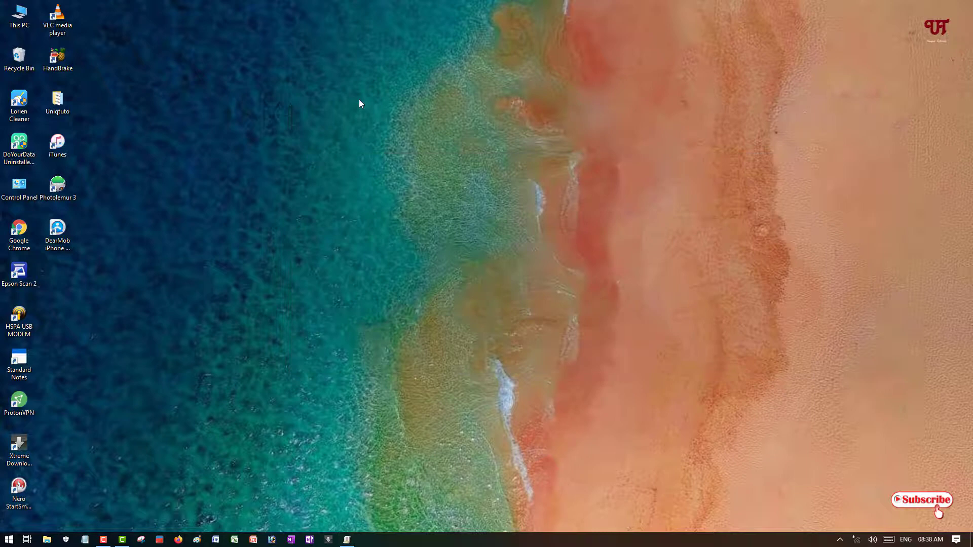
pyautogui.moveTo(164, 227)
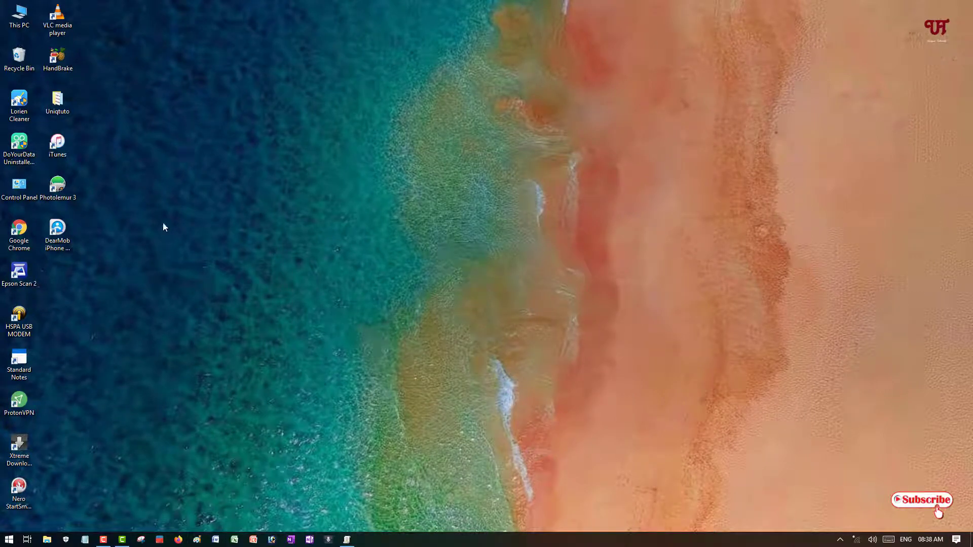
pyautogui.click(19, 184)
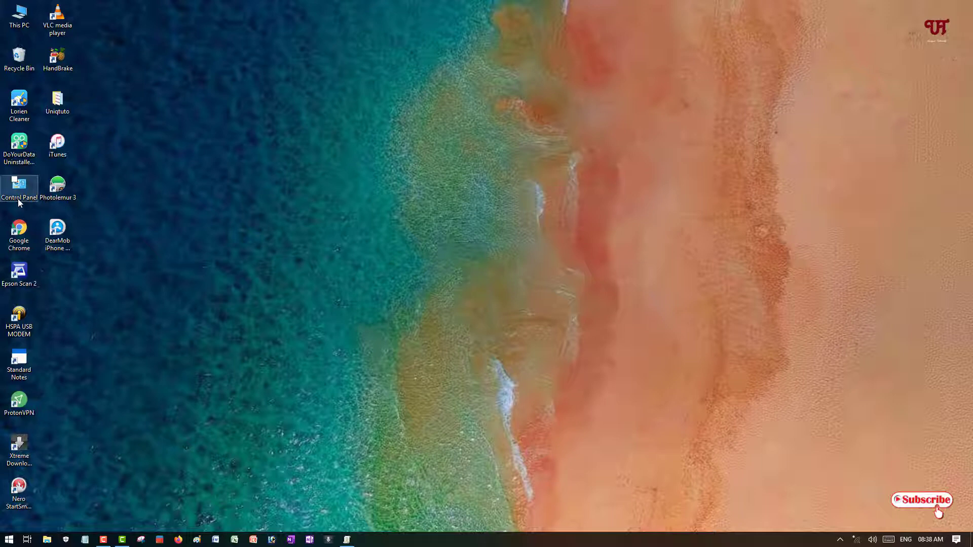
pyautogui.doubleClick(18, 186)
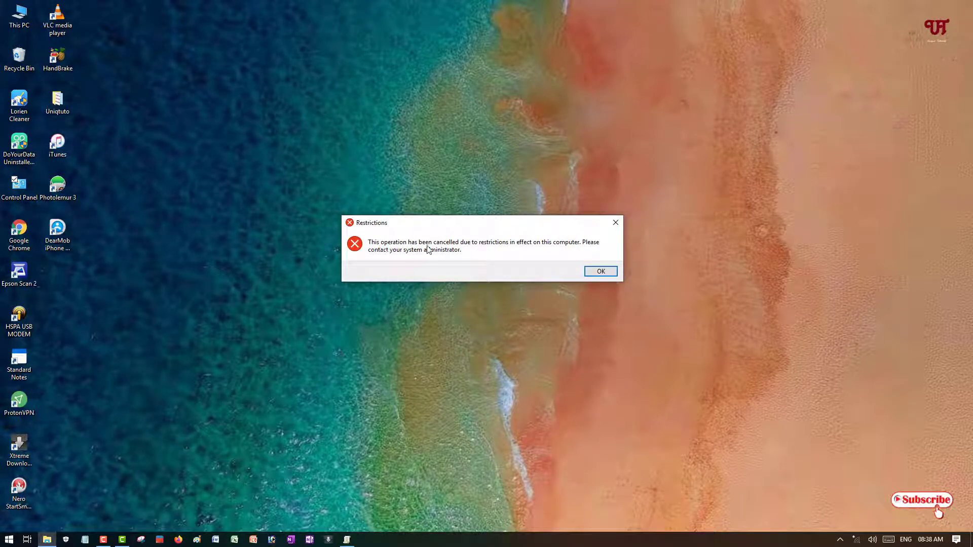
pyautogui.moveTo(523, 252)
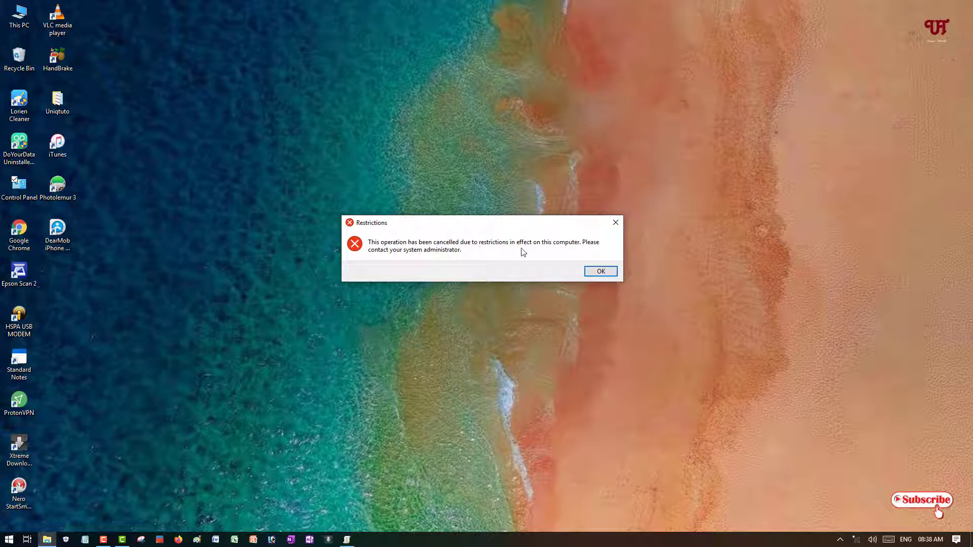
pyautogui.moveTo(403, 267)
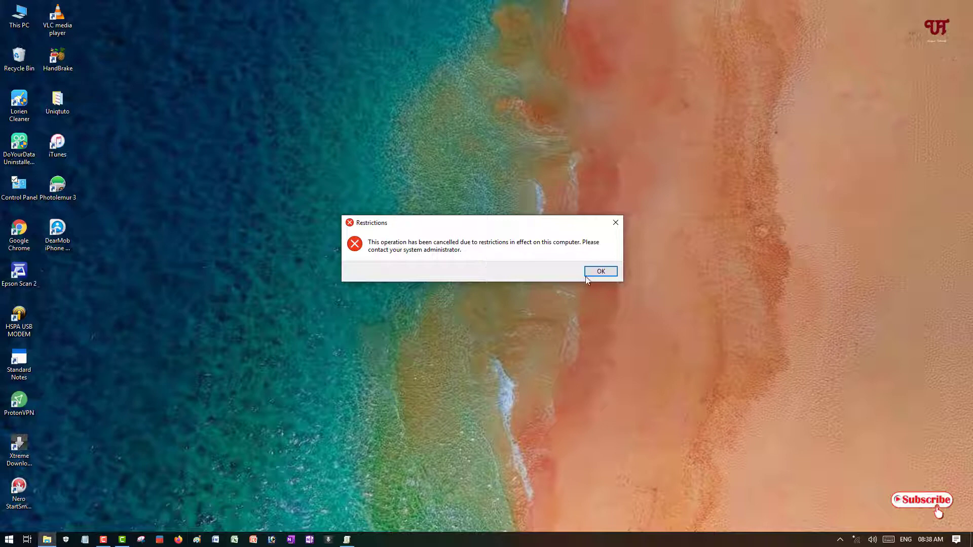
pyautogui.click(600, 272)
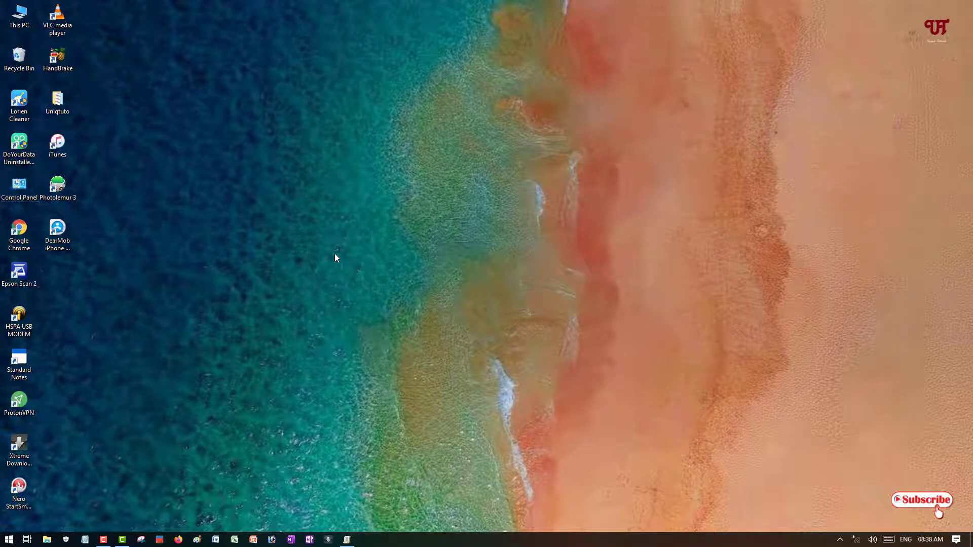
pyautogui.moveTo(375, 246)
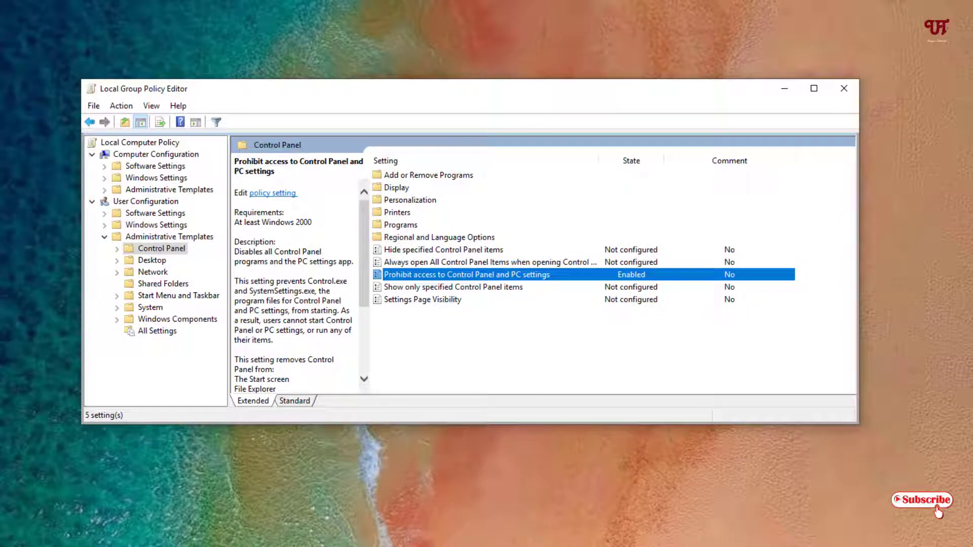
# - Revert the Control Panel prohibition policy to Not Configured and close the editor
pyautogui.doubleClick(477, 275)
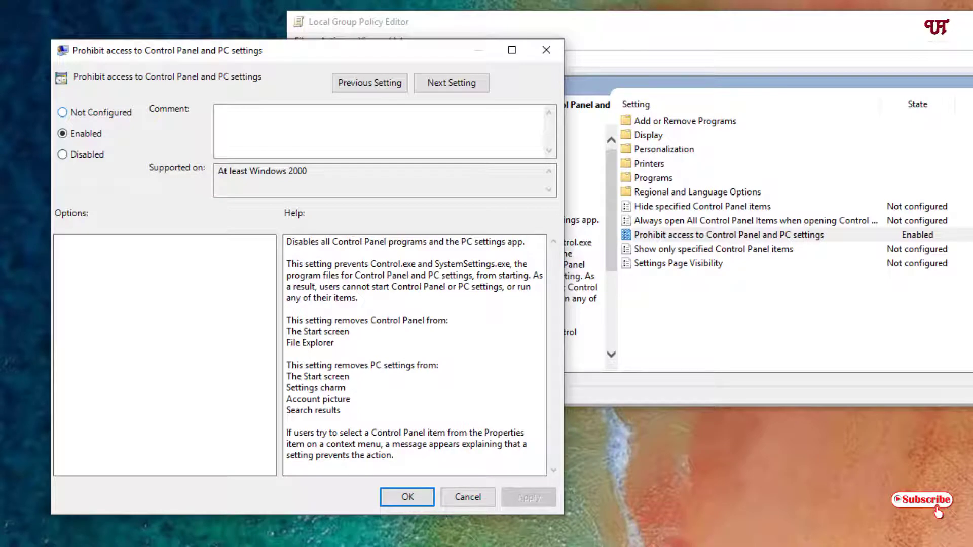
pyautogui.click(62, 112)
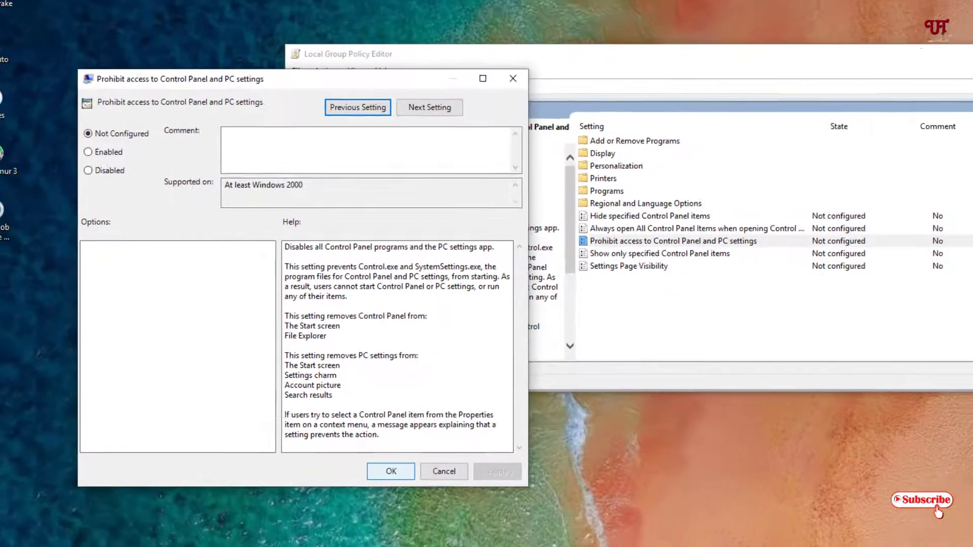
pyautogui.click(444, 472)
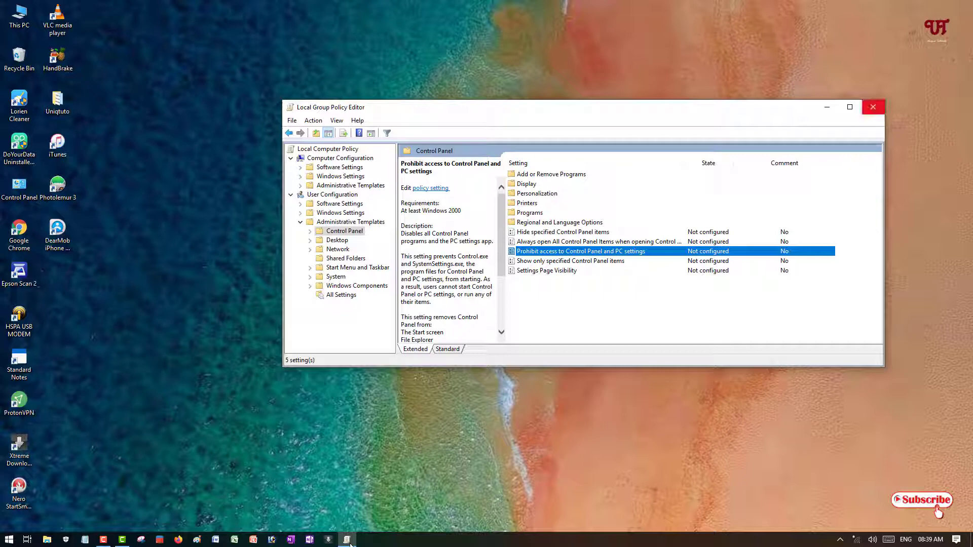
pyautogui.click(874, 106)
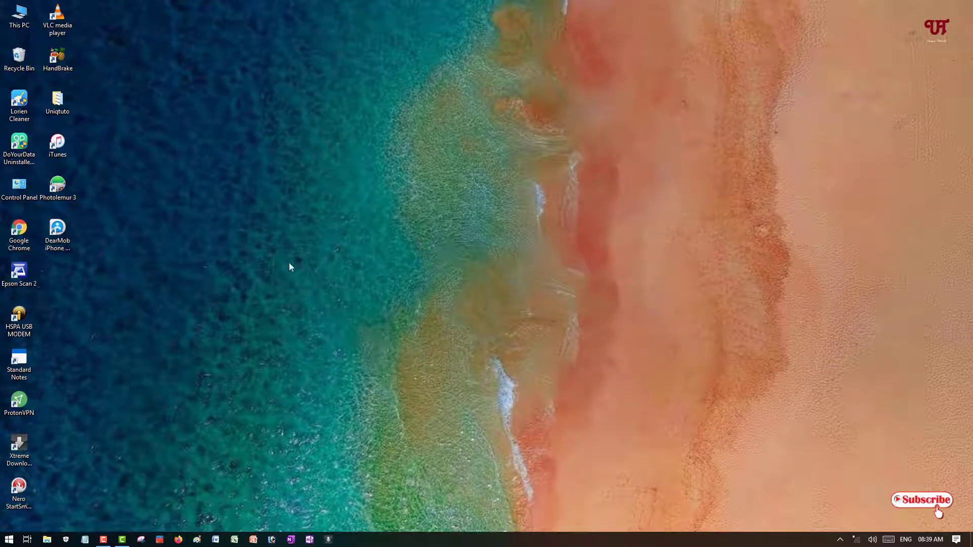
# - Start Control Panel from the desktop again, confirming it opens in Category view
pyautogui.doubleClick(18, 184)
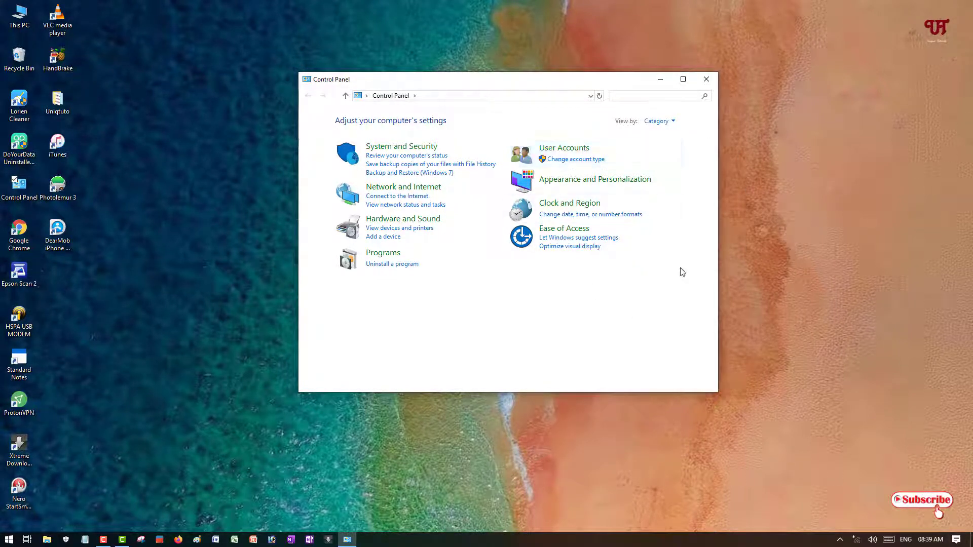
pyautogui.moveTo(626, 320)
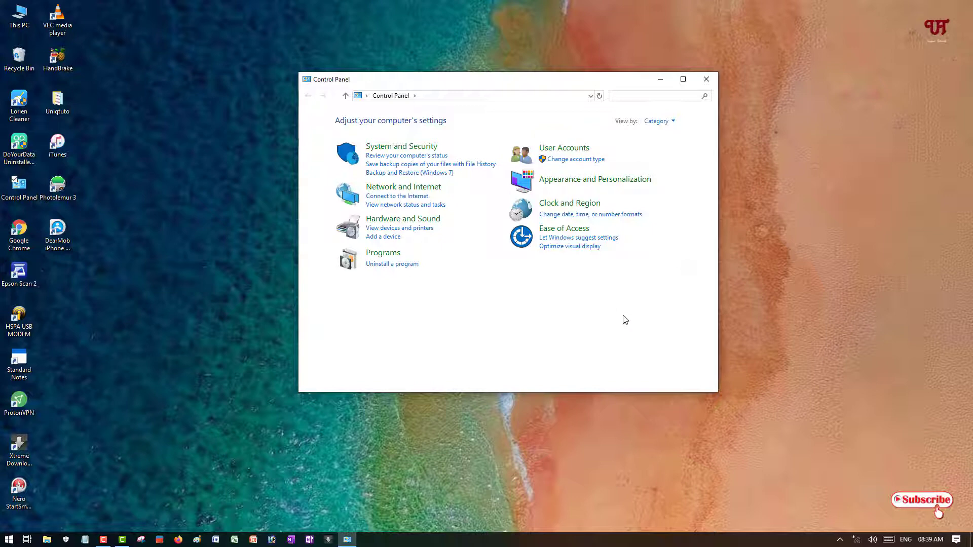
pyautogui.moveTo(600, 318)
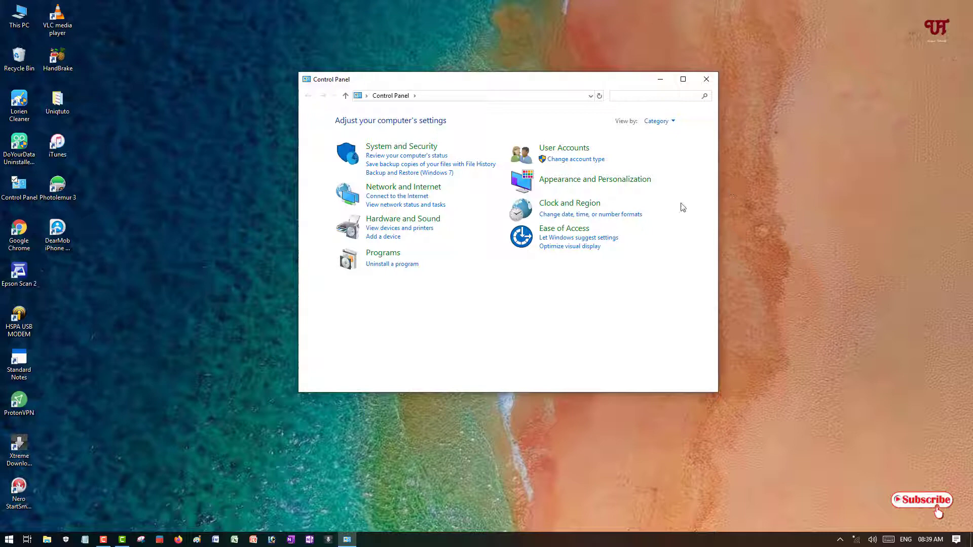
pyautogui.moveTo(726, 163)
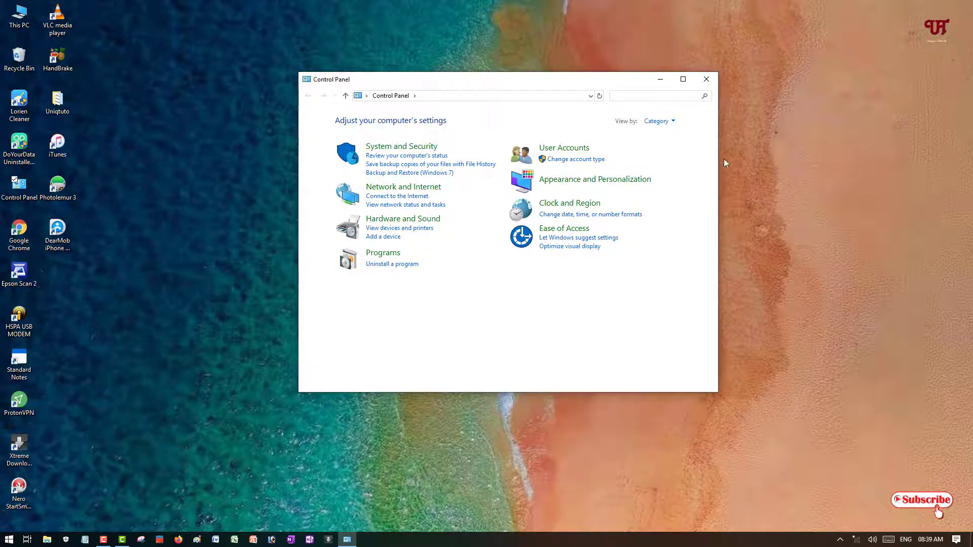
pyautogui.moveTo(762, 190)
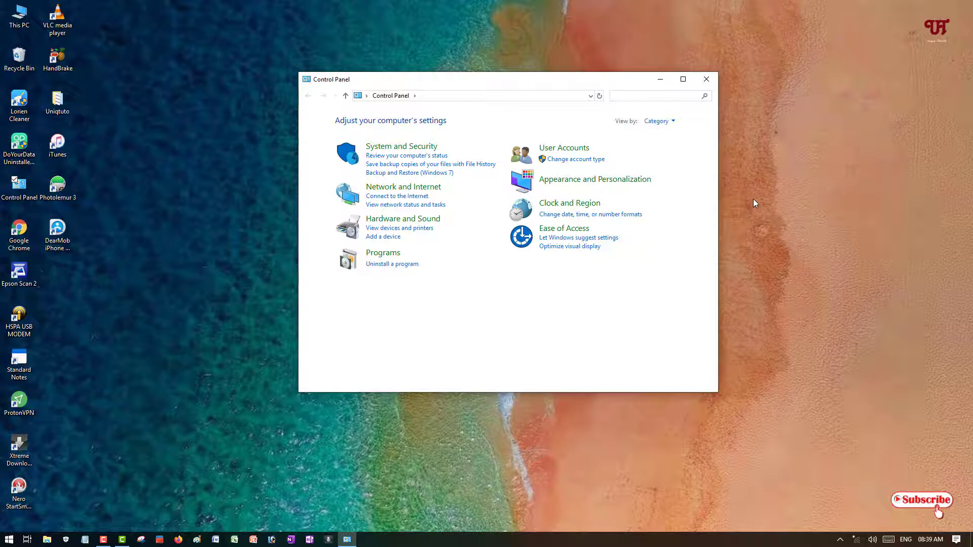
pyautogui.moveTo(723, 90)
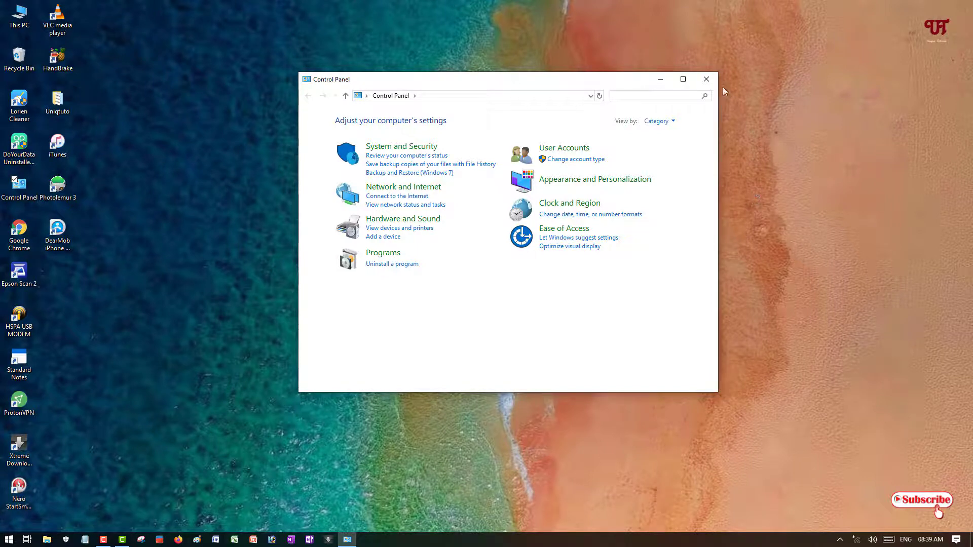
pyautogui.moveTo(707, 79)
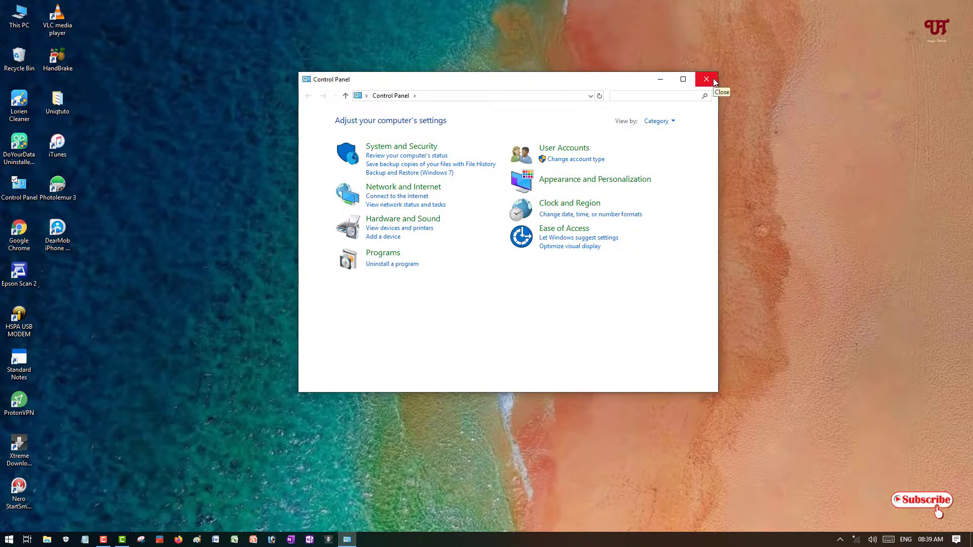